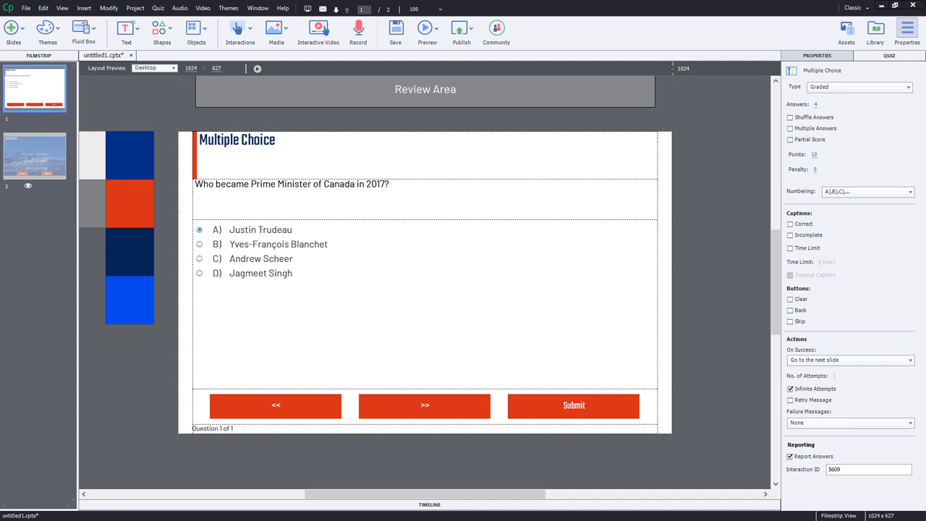
mouse_move(876, 329)
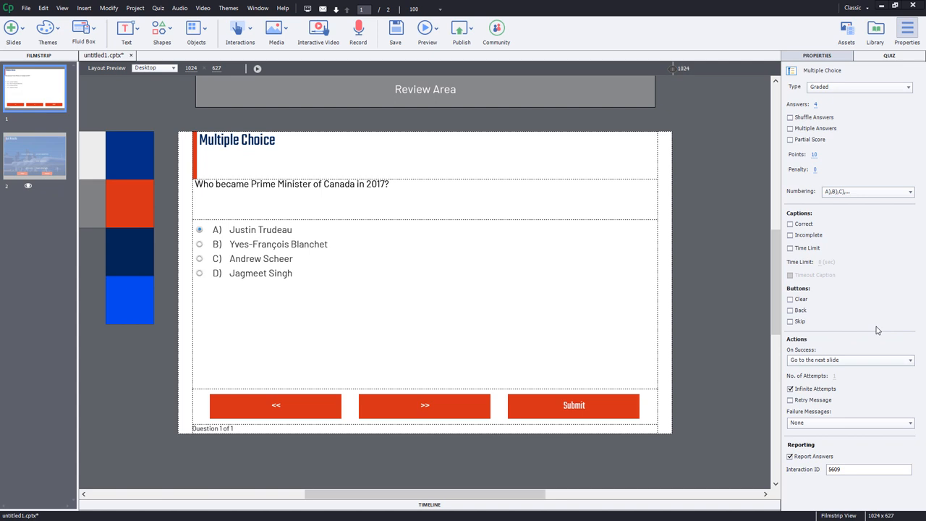
mouse_move(812, 226)
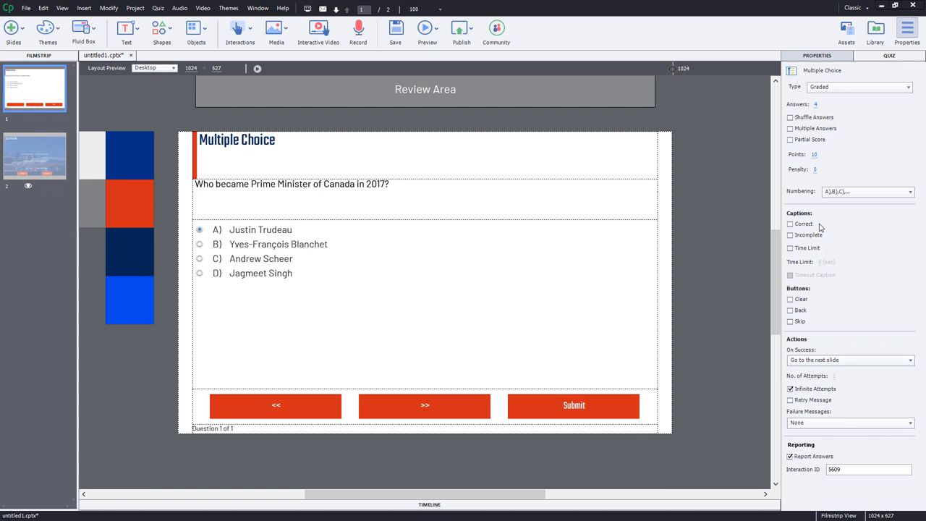
mouse_move(796, 233)
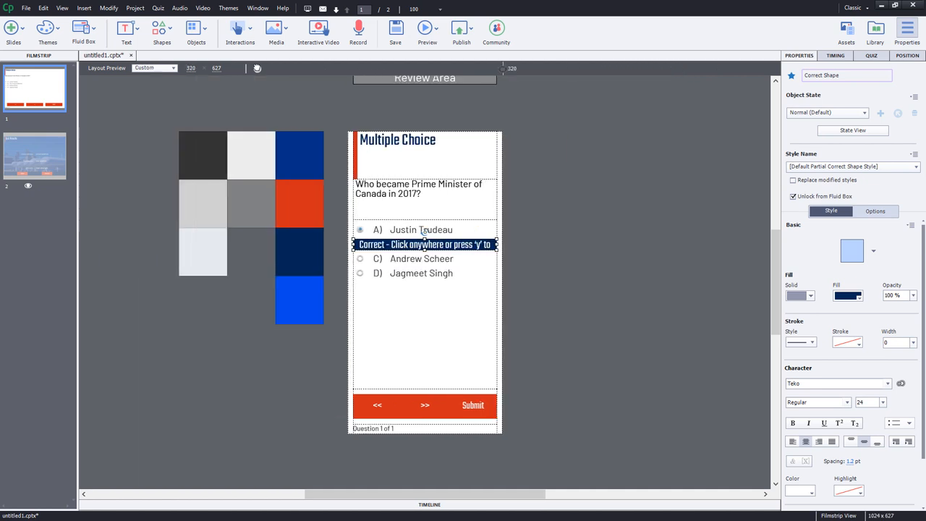
mouse_move(363, 87)
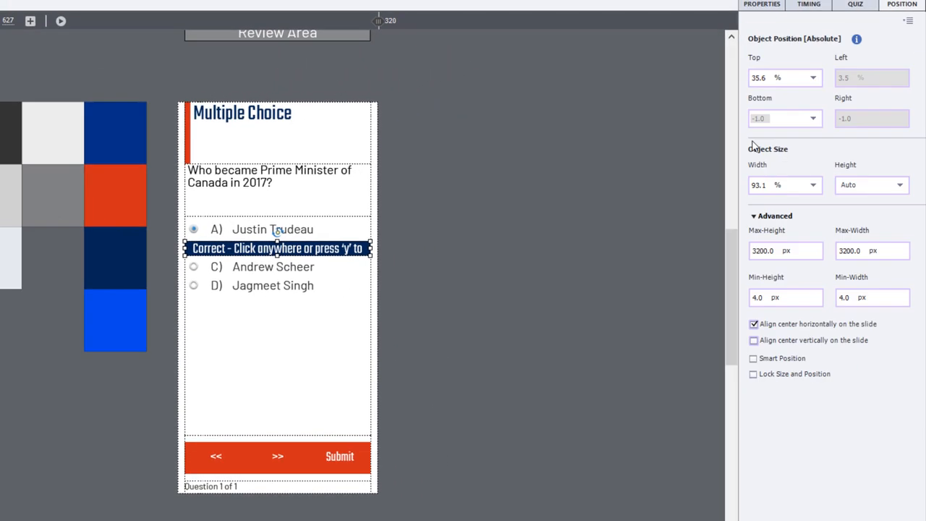
mouse_move(356, 321)
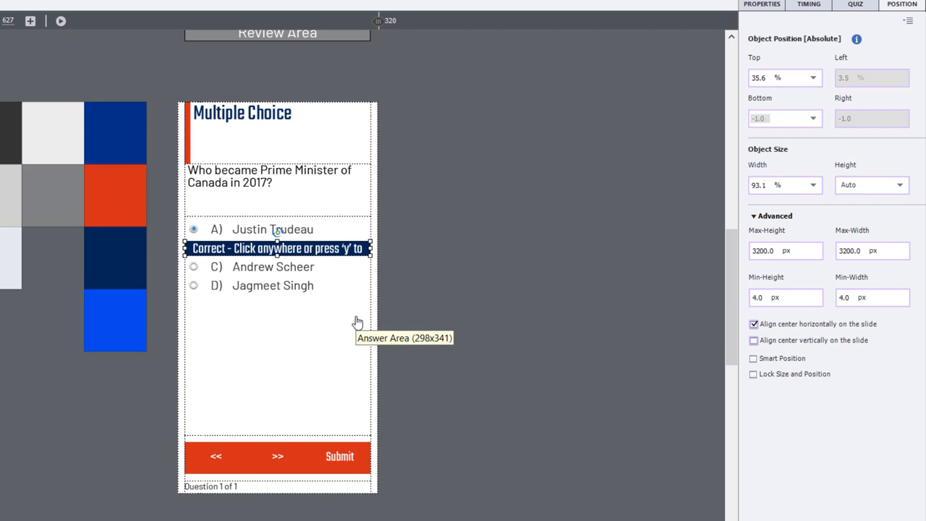
mouse_move(639, 346)
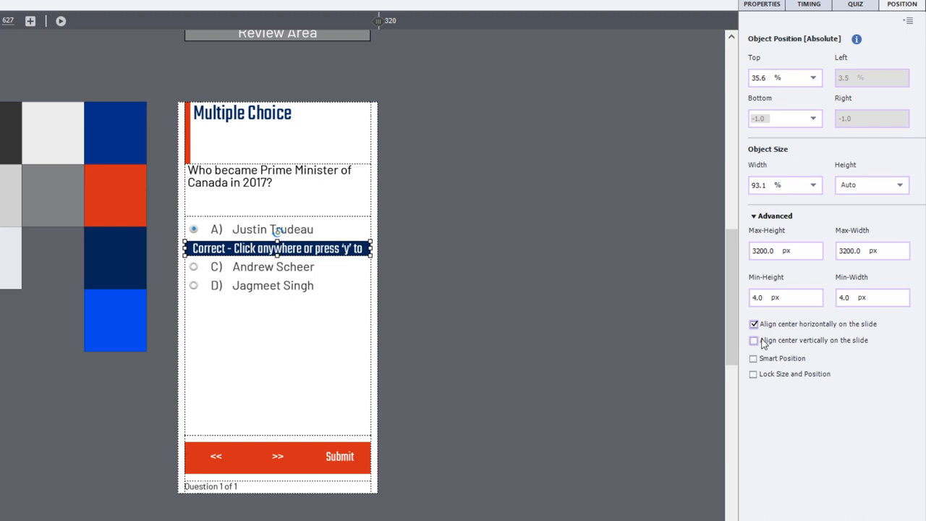
Step: Enable Align center vertically so the Correct caption sits mid-slide, horizontal centering kept
click(754, 340)
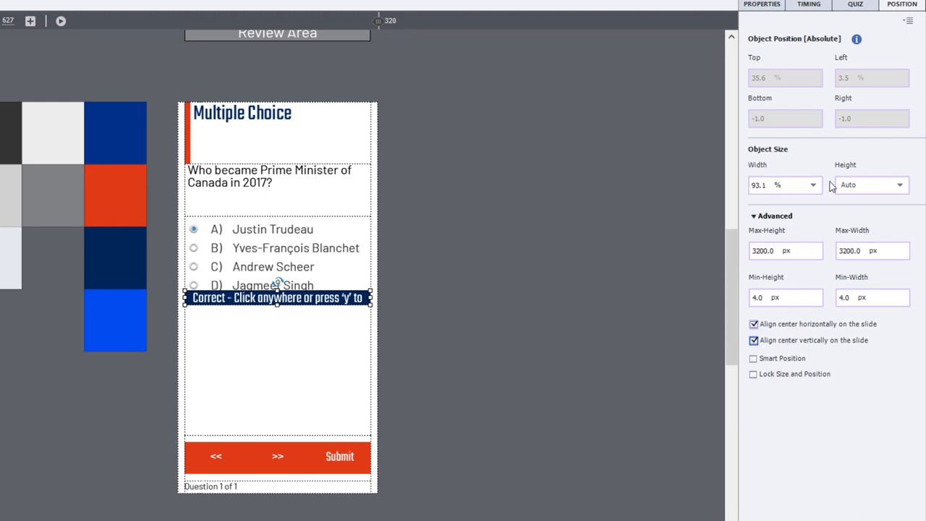
mouse_move(875, 187)
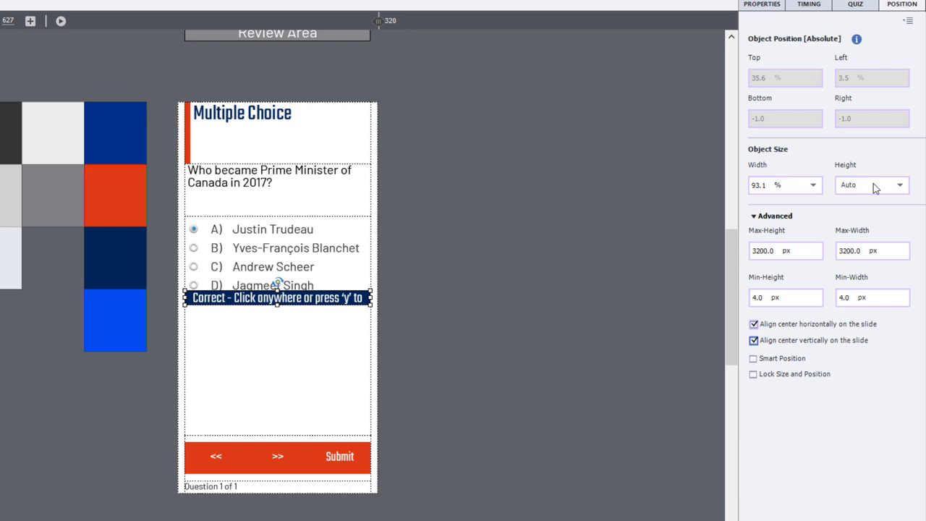
Step: Switch Height units to % and enter the Object Size width and height values
click(900, 185)
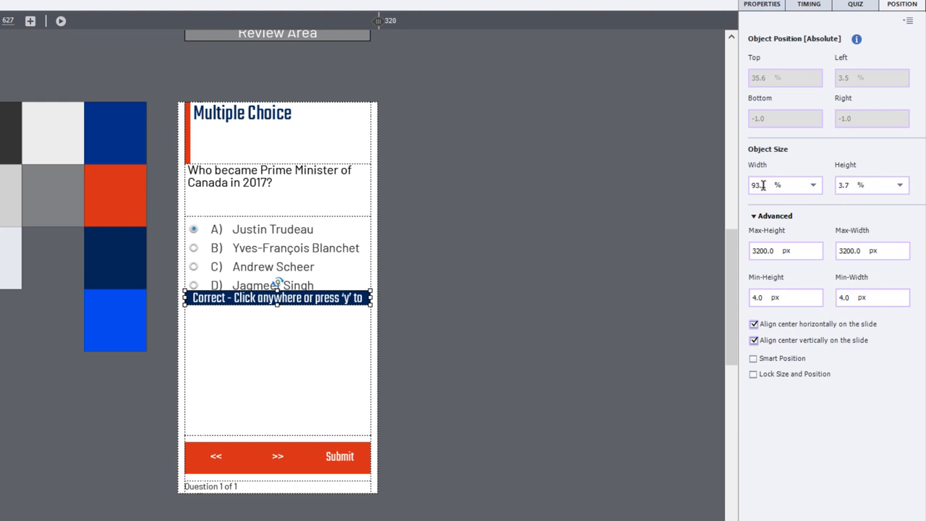
text(100)
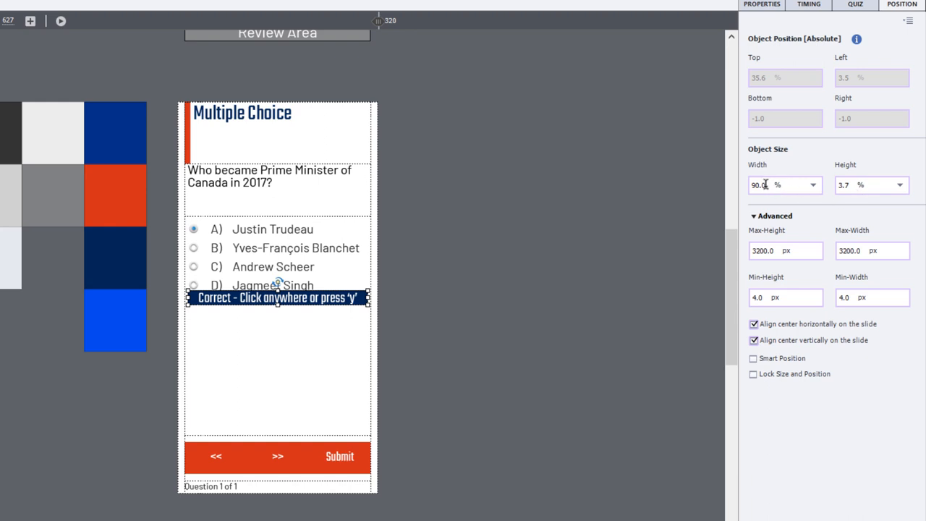
text(84.0)
text(25)
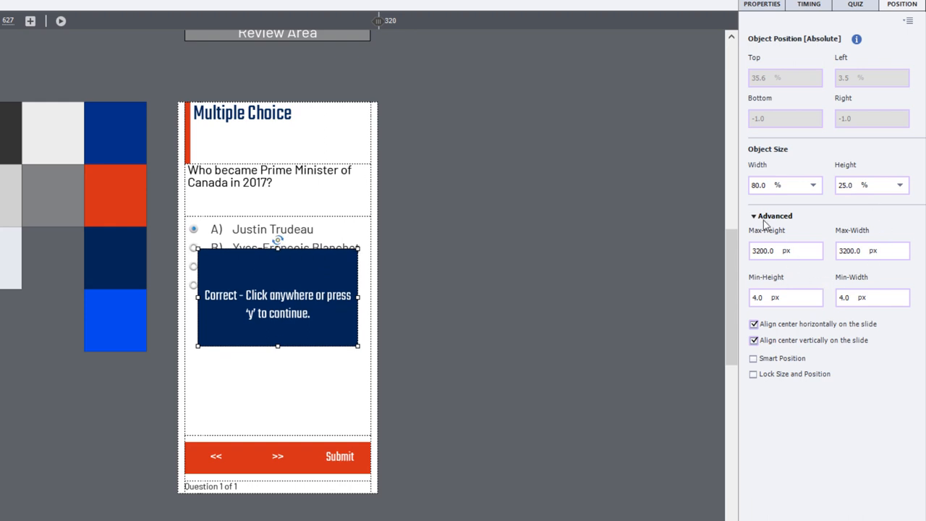
mouse_move(446, 29)
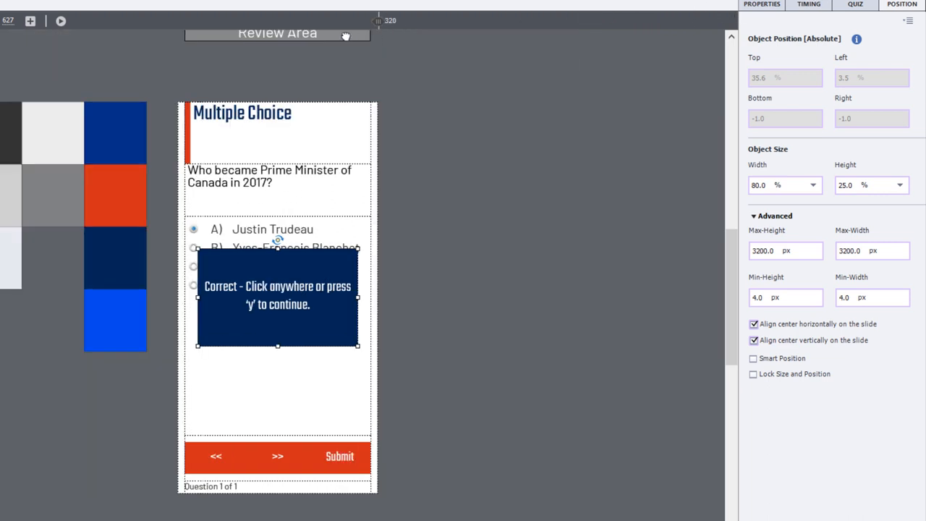
mouse_move(346, 38)
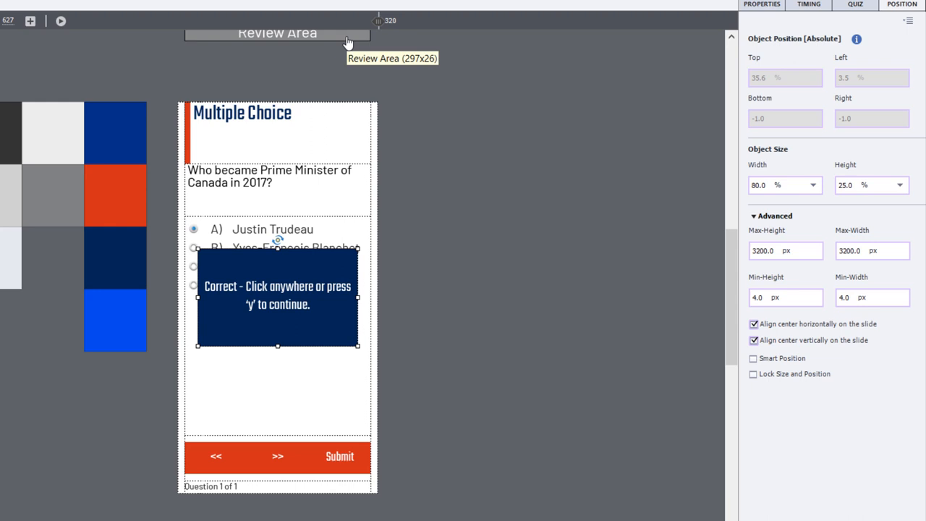
mouse_move(376, 20)
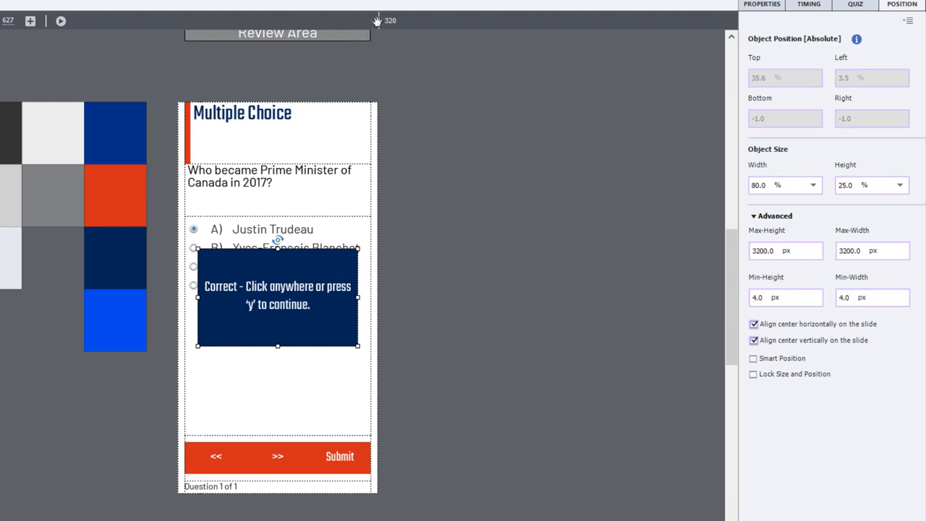